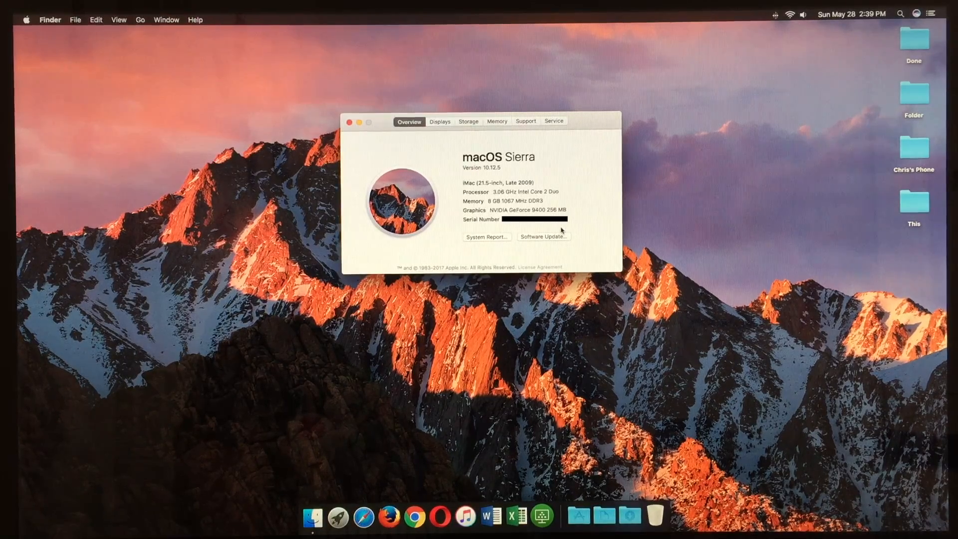
# Review the Displays, Storage, Memory and Support details in About This Mac, then close the window
pyautogui.click(440, 121)
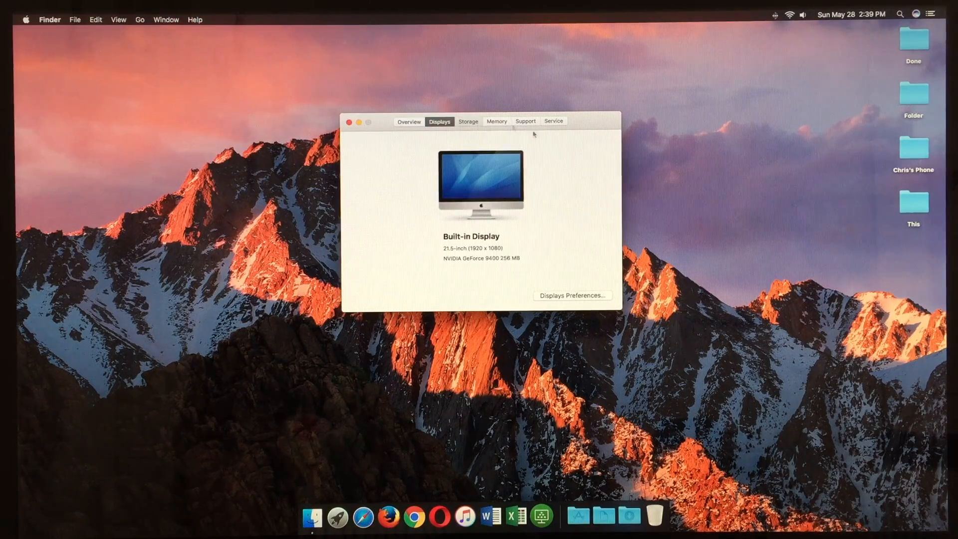
pyautogui.click(468, 121)
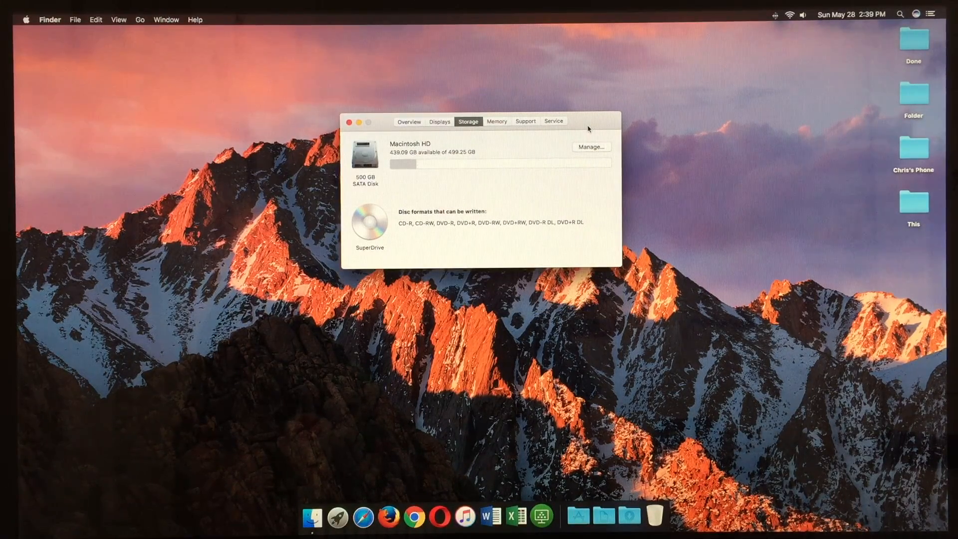
pyautogui.click(497, 121)
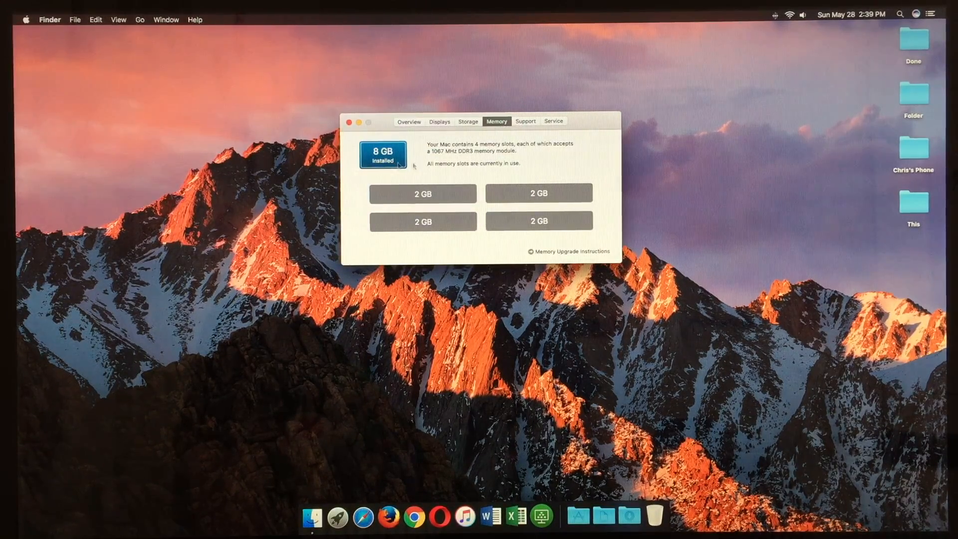
pyautogui.click(524, 121)
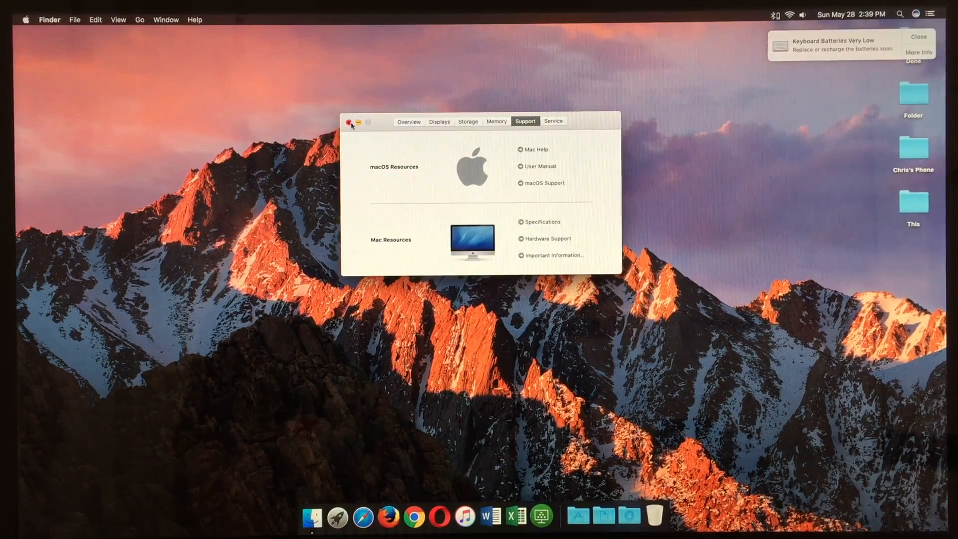
pyautogui.click(351, 122)
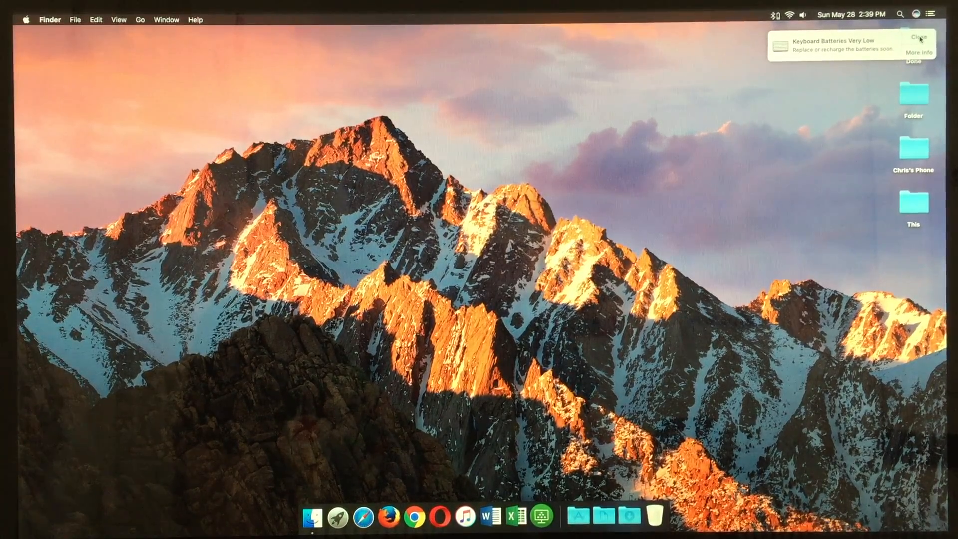
# Dismiss the low keyboard battery notice and check the Bluetooth keyboard and mouse battery levels
pyautogui.click(920, 37)
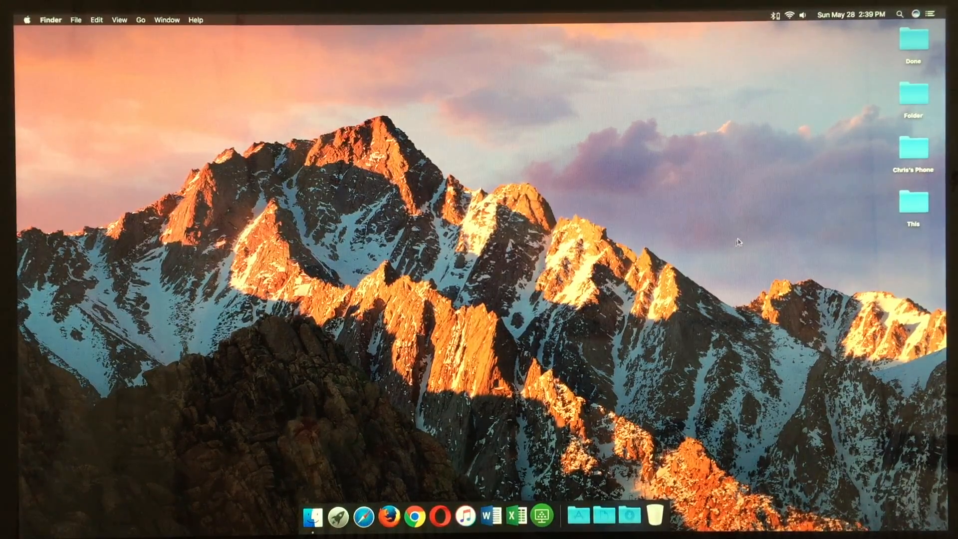
pyautogui.click(773, 13)
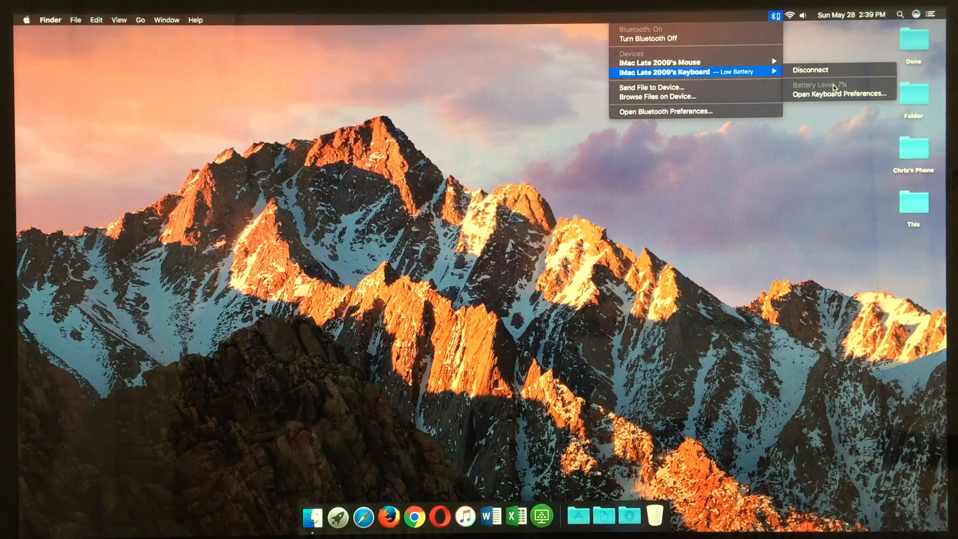
pyautogui.moveTo(840, 94)
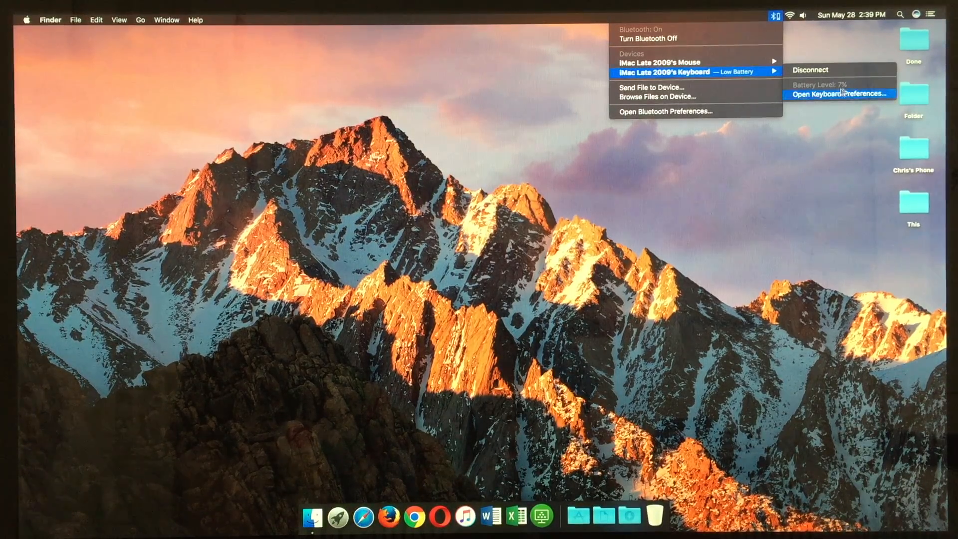
pyautogui.moveTo(725, 162)
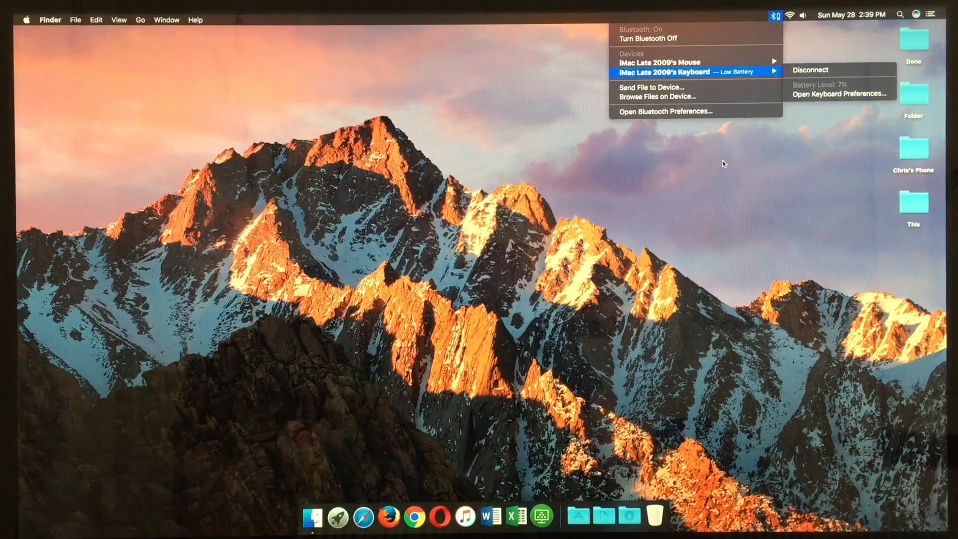
pyautogui.moveTo(672, 62)
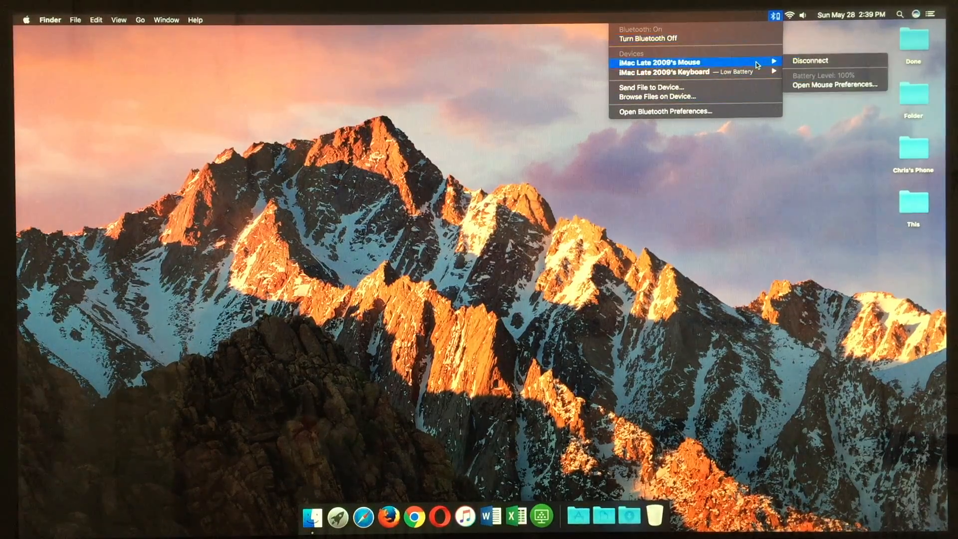
pyautogui.moveTo(756, 79)
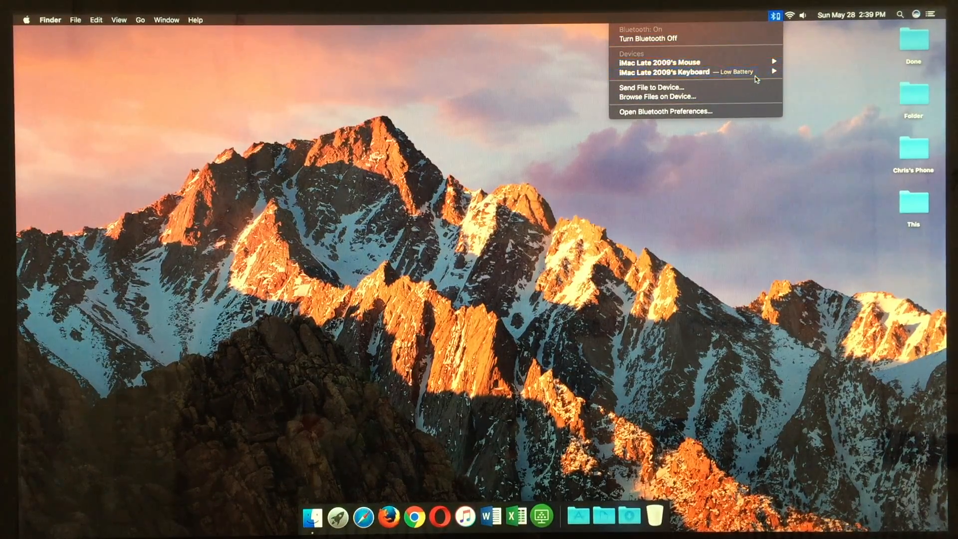
pyautogui.moveTo(685, 72)
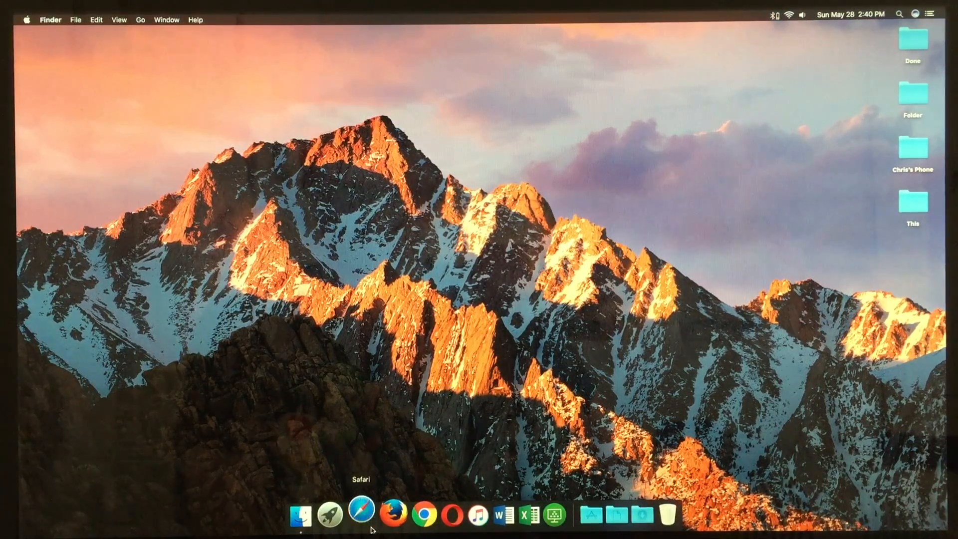
# Launch Safari, dismiss the battery notice and load YouTube from the Favorites bar
pyautogui.click(360, 515)
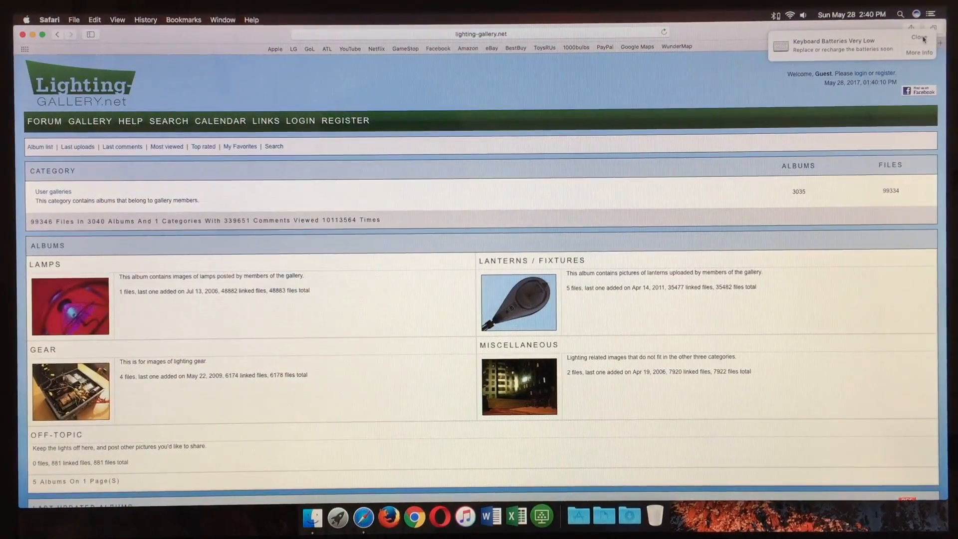
pyautogui.click(918, 37)
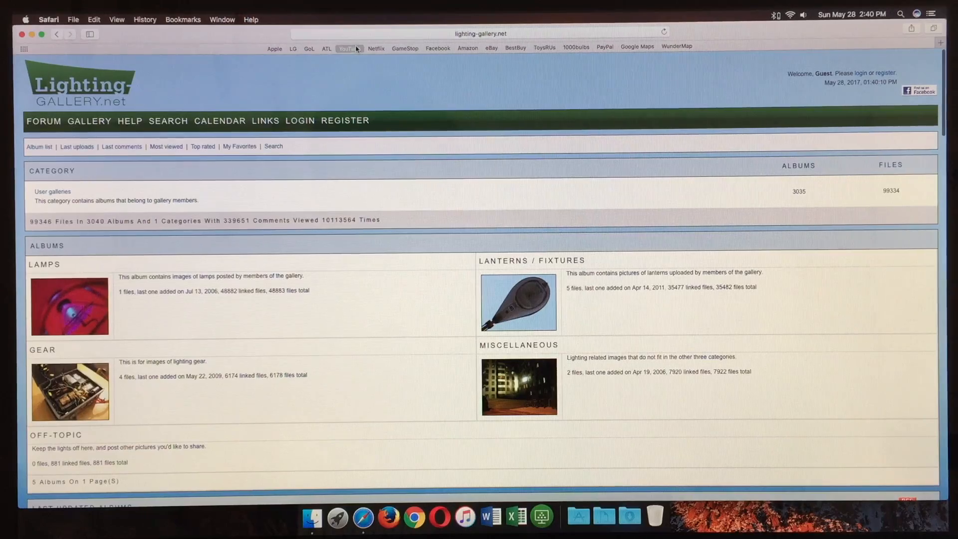
pyautogui.click(346, 48)
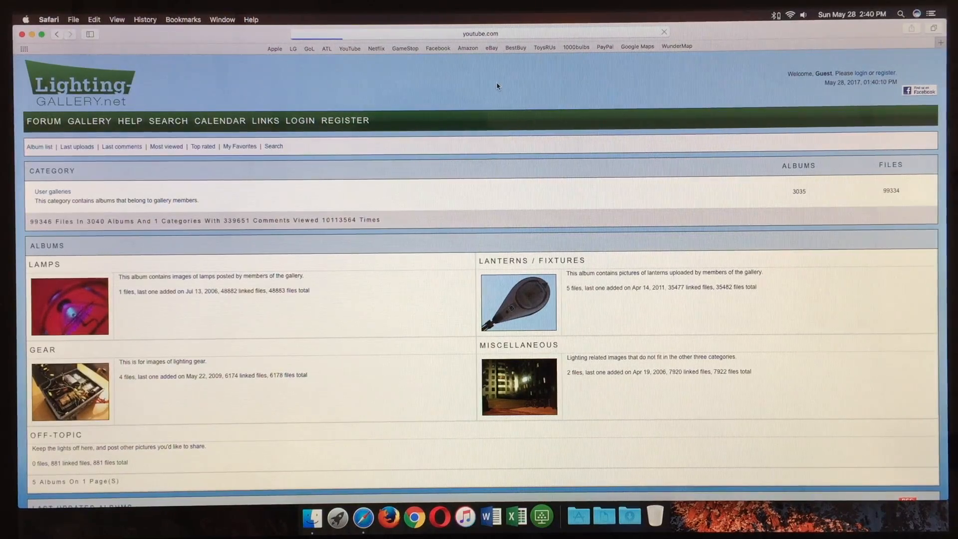
# Browse the YouTube home page's trending videos, then close Safari to return to the desktop
pyautogui.click(349, 48)
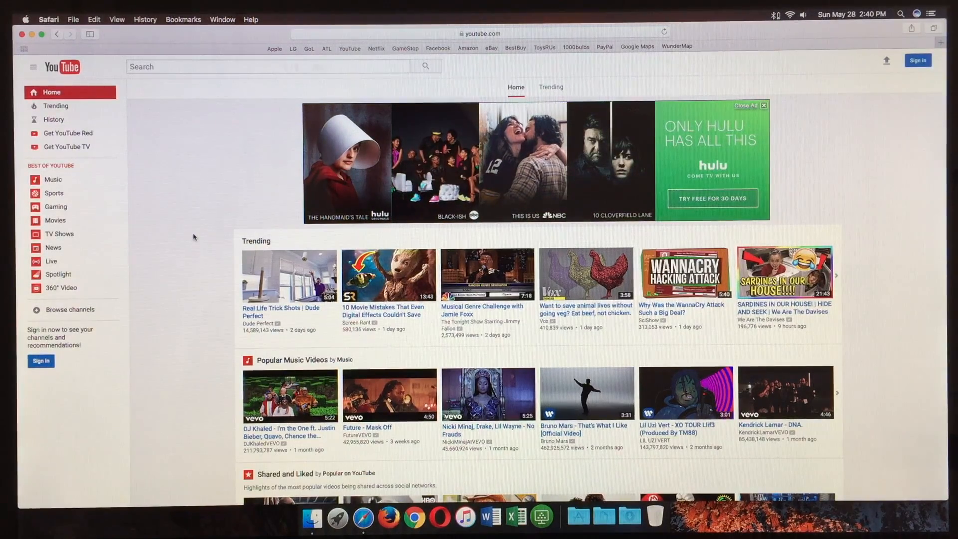
pyautogui.scroll(-3)
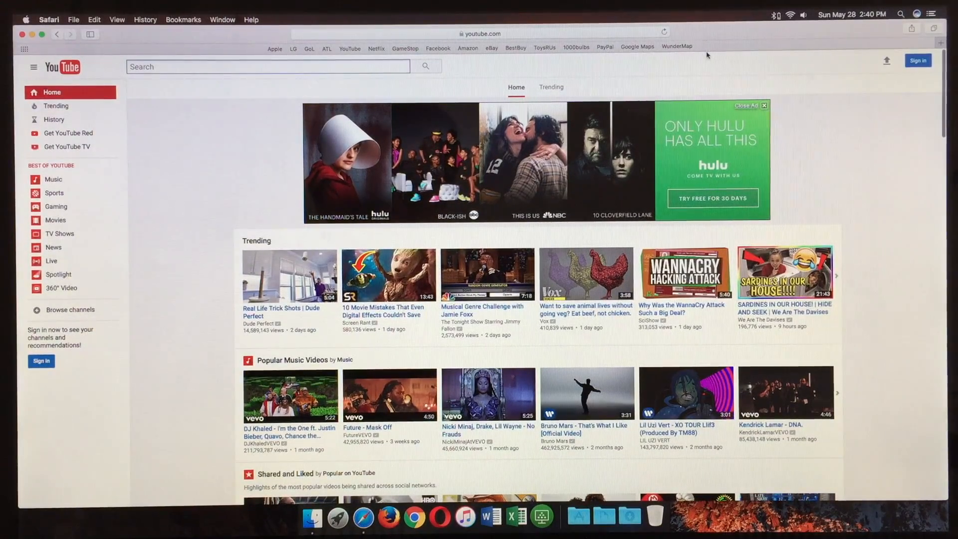
pyautogui.click(49, 20)
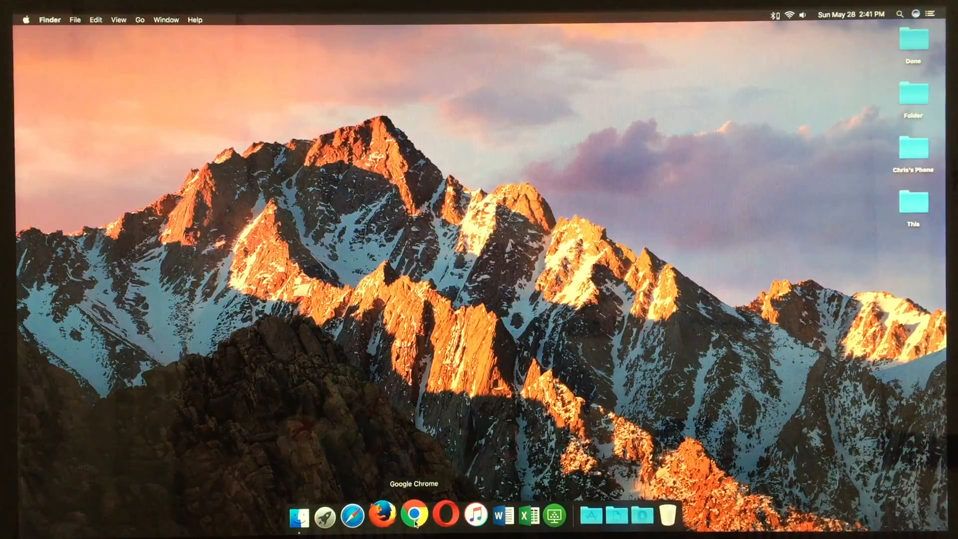
pyautogui.moveTo(440, 515)
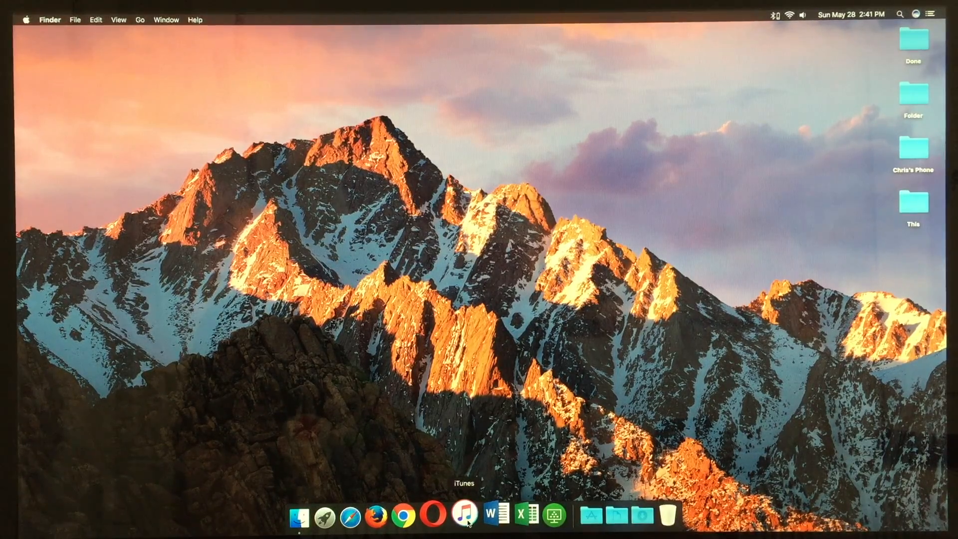
pyautogui.moveTo(488, 513)
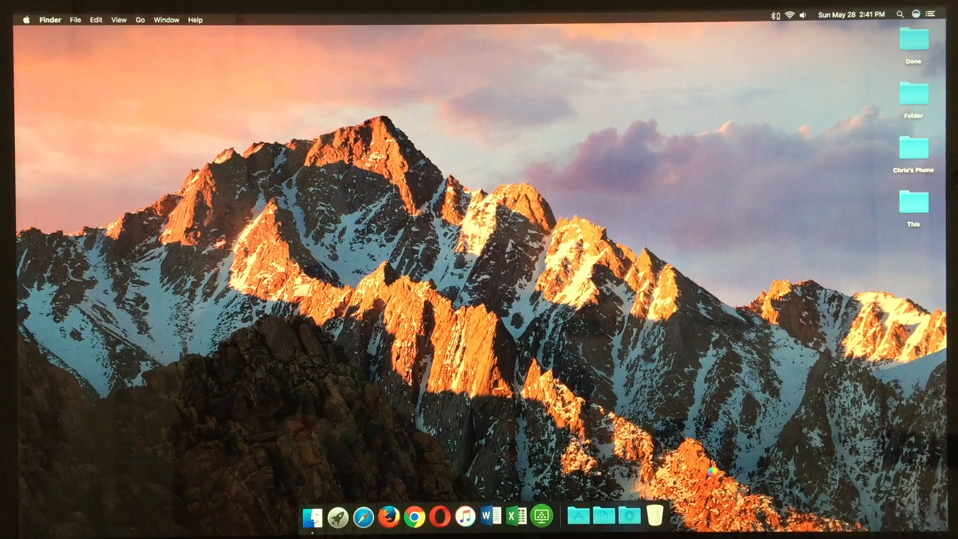
pyautogui.click(487, 516)
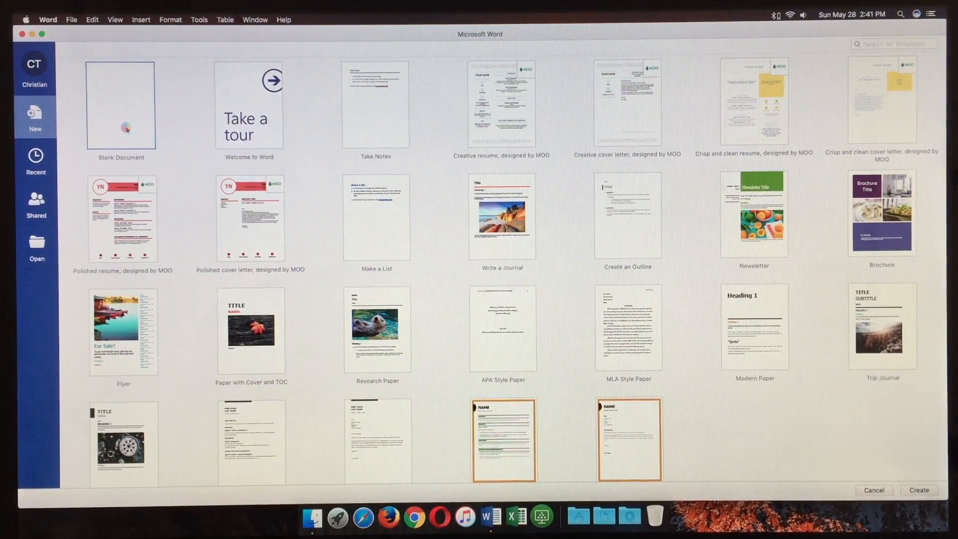
pyautogui.click(121, 105)
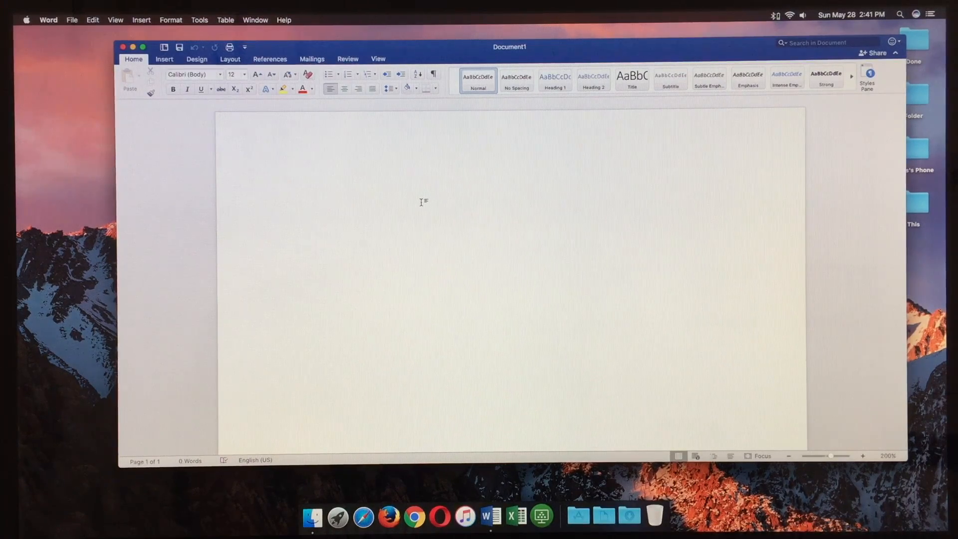
pyautogui.click(48, 20)
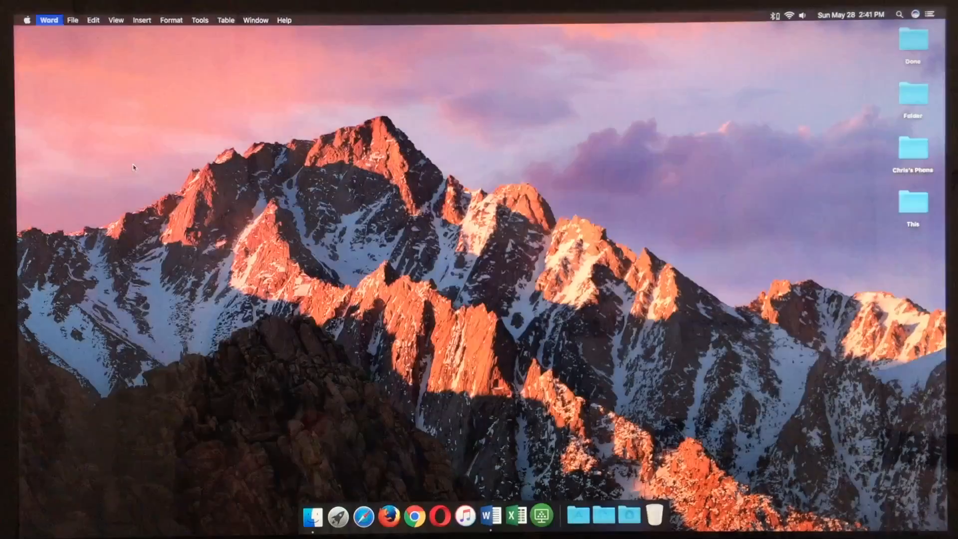
pyautogui.click(415, 415)
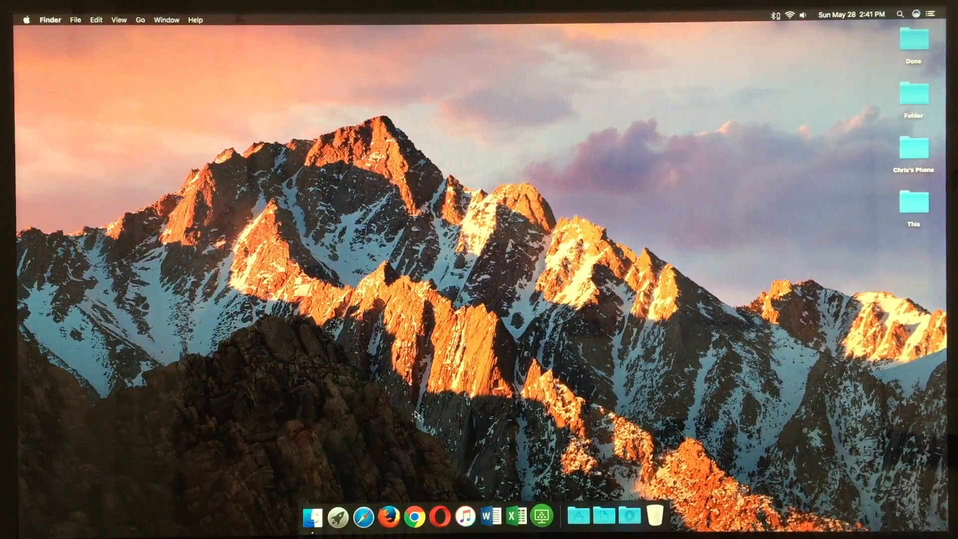
pyautogui.click(581, 514)
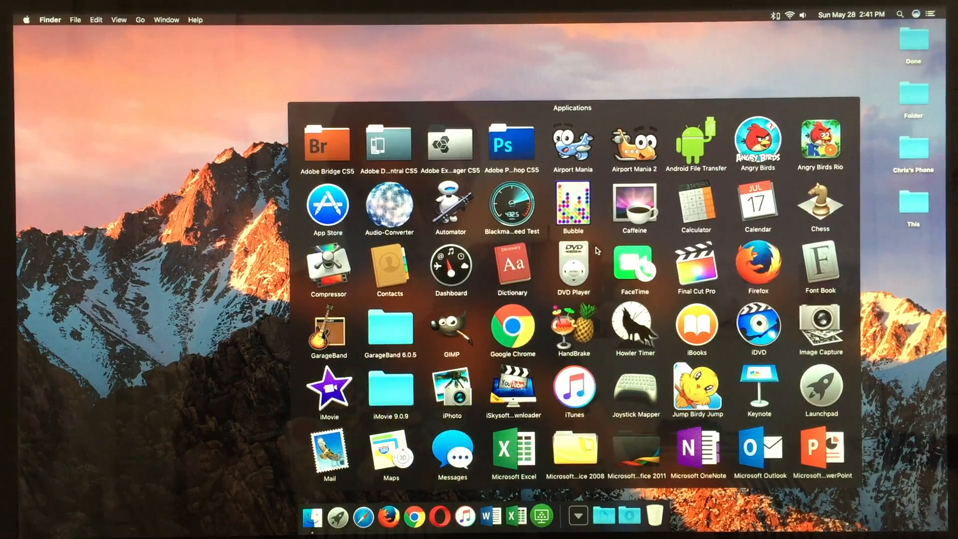
pyautogui.scroll(-3)
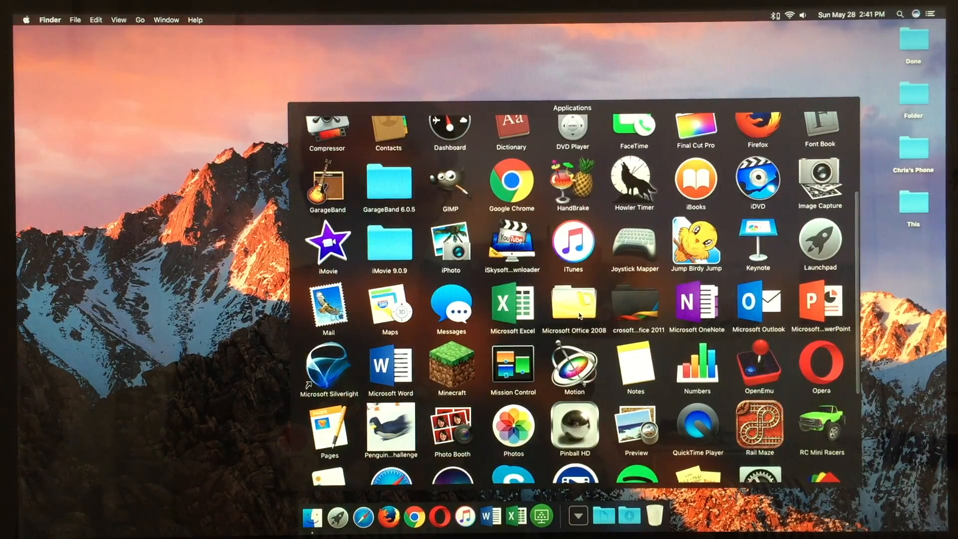
pyautogui.scroll(-3)
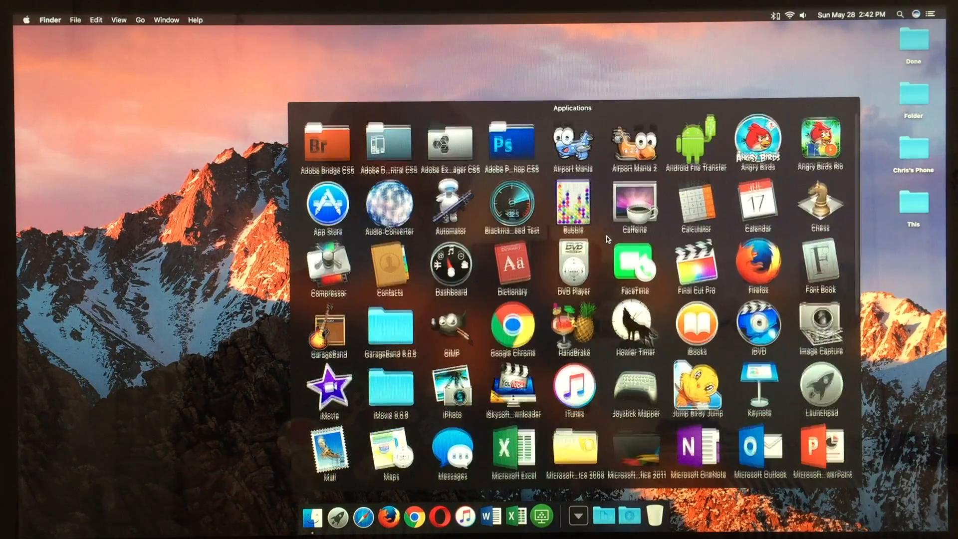
pyautogui.scroll(-3)
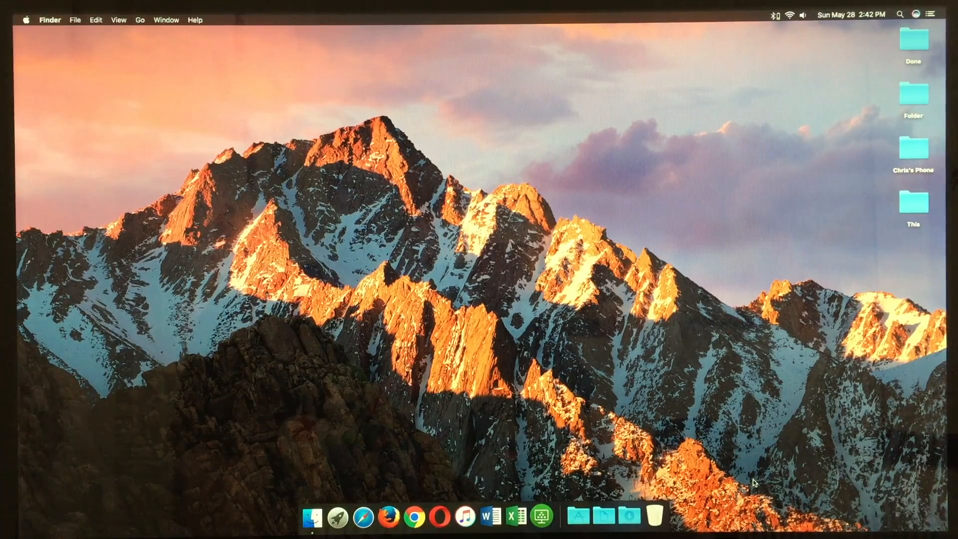
pyautogui.moveTo(541, 515)
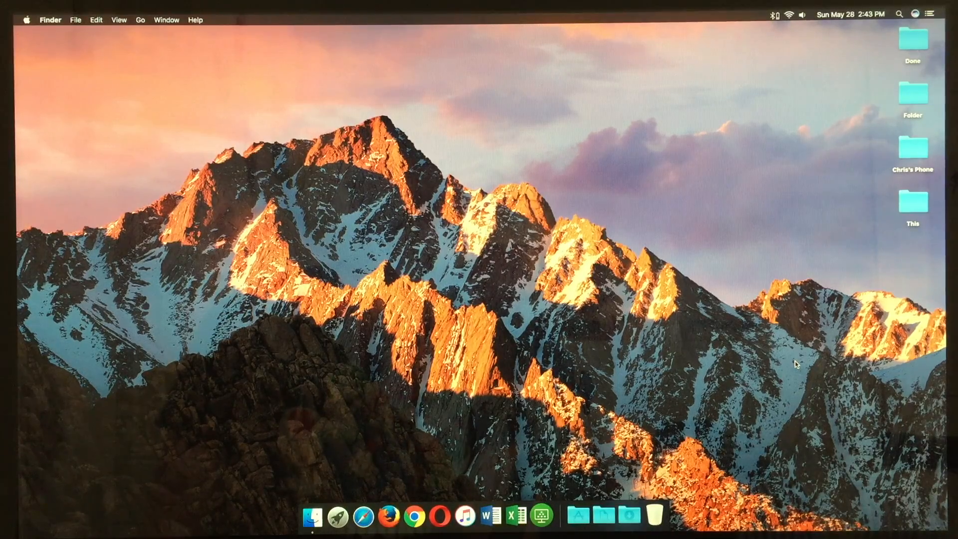
pyautogui.moveTo(601, 515)
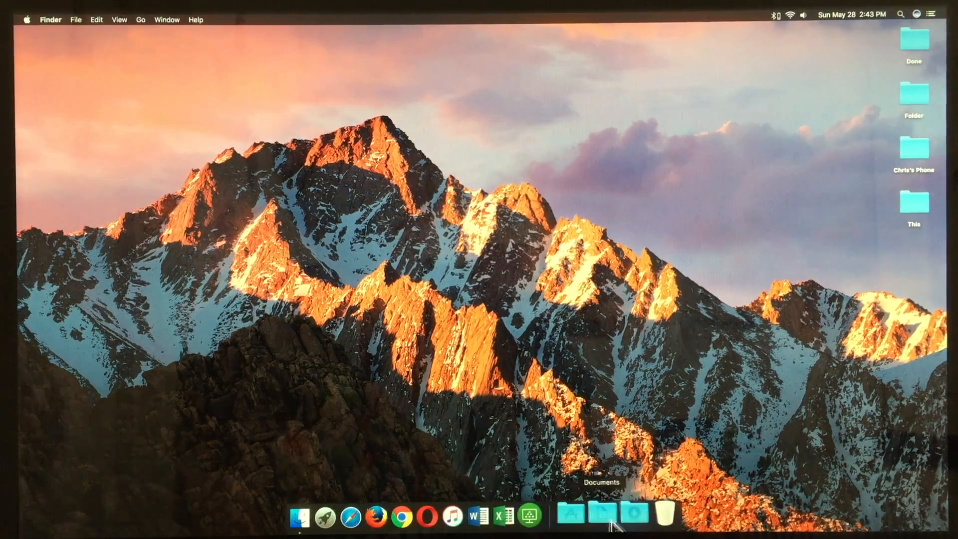
# Show the Applications folder as a grid of app icons from the Dock
pyautogui.click(600, 515)
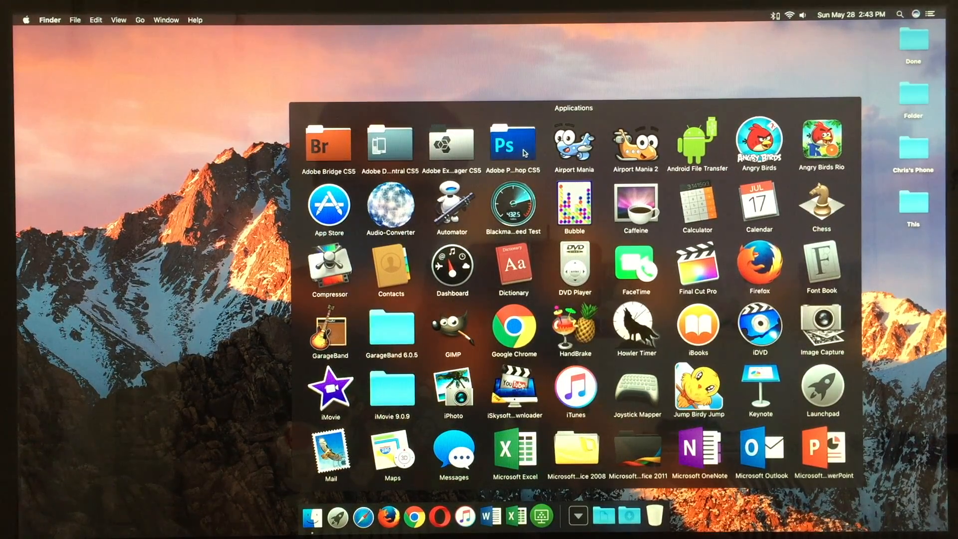
pyautogui.moveTo(608, 311)
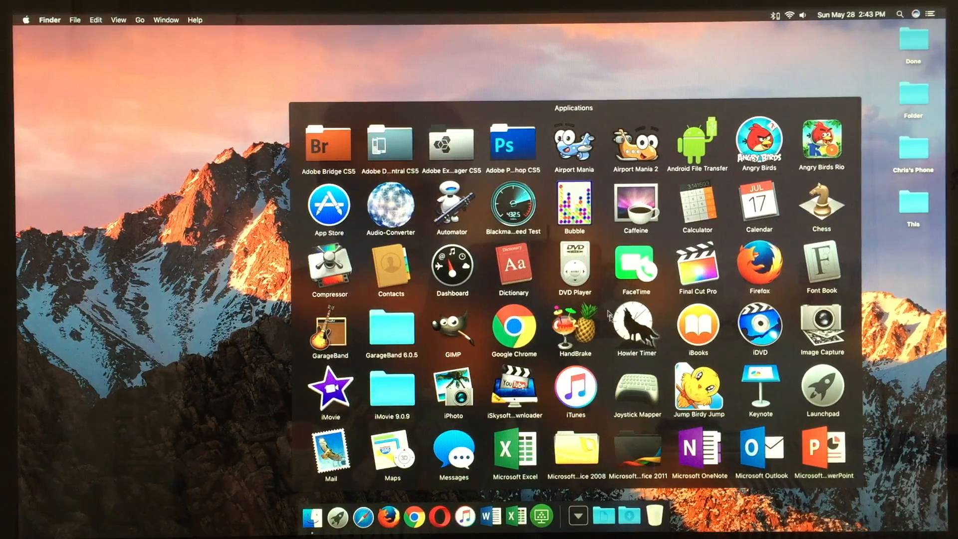
# Scroll through the Applications grid, then request Shut Down from the Apple menu
pyautogui.scroll(-3)
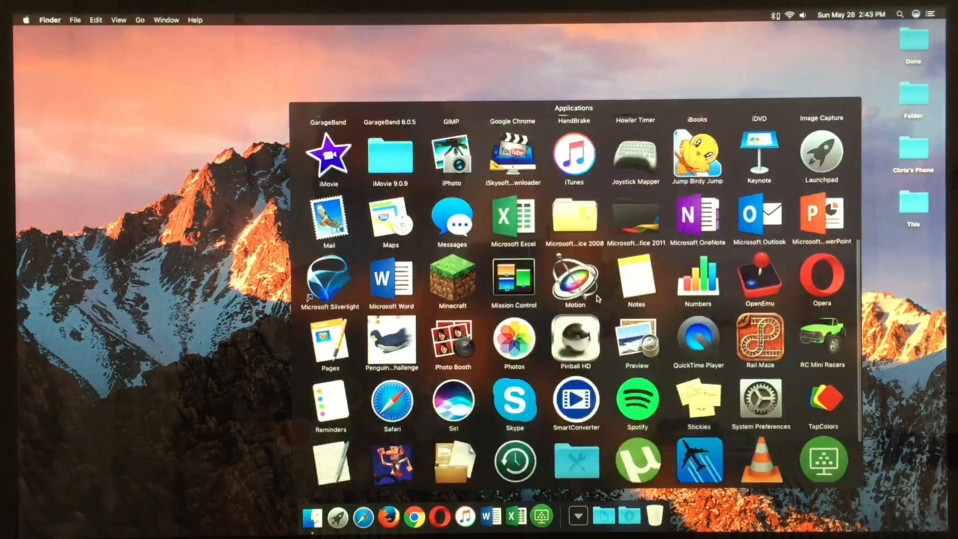
pyautogui.scroll(-3)
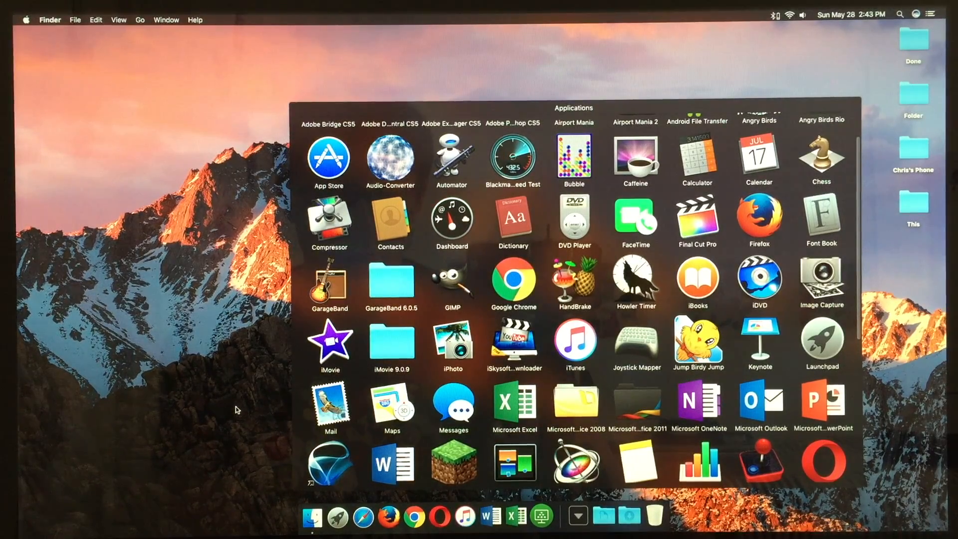
pyautogui.scroll(-3)
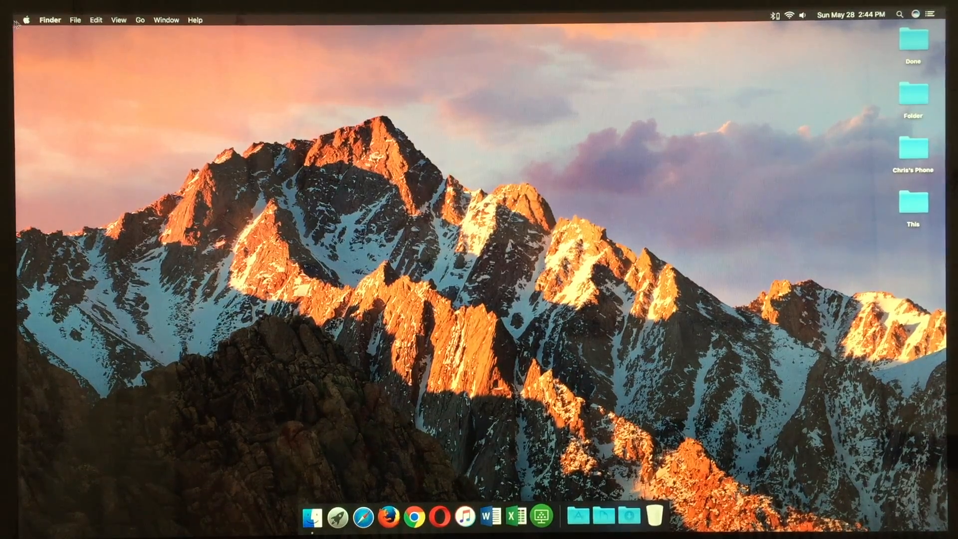
pyautogui.click(26, 19)
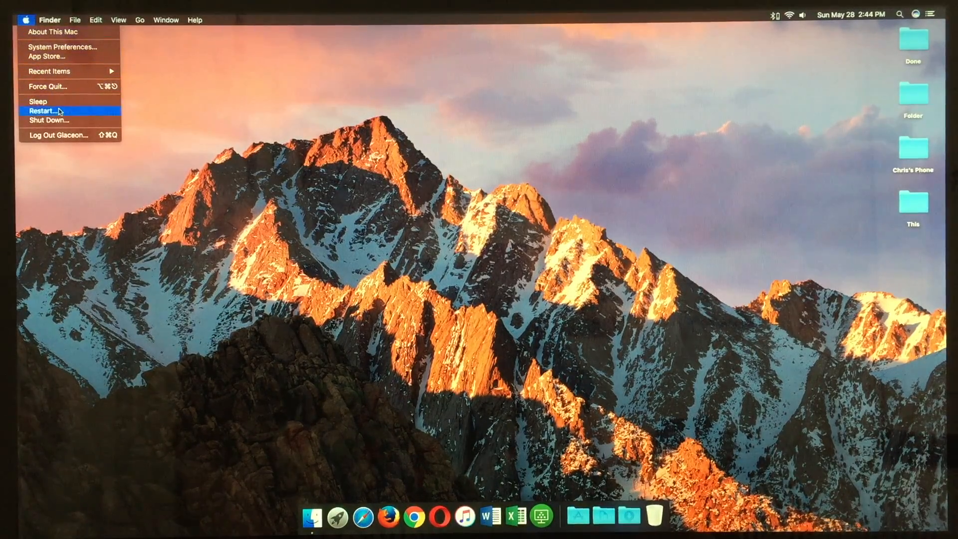
pyautogui.click(48, 121)
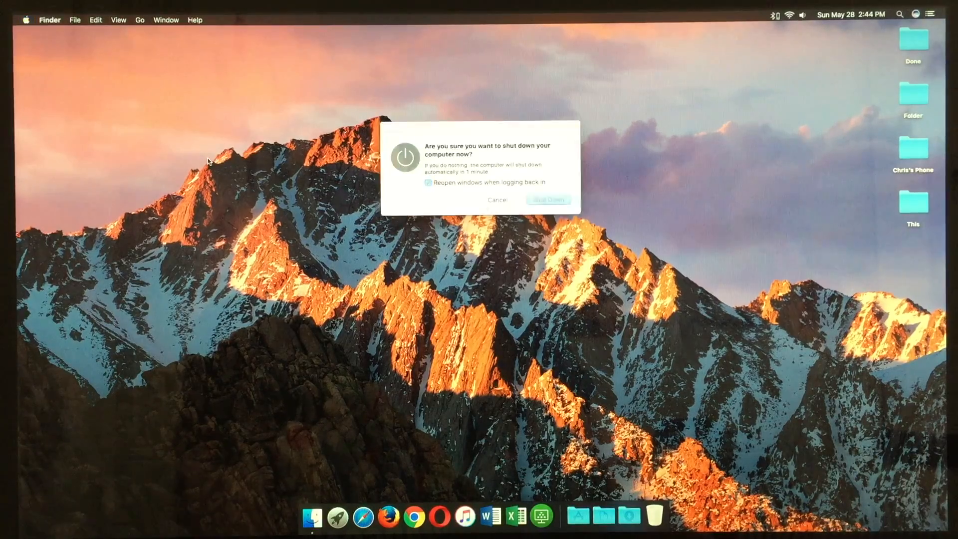